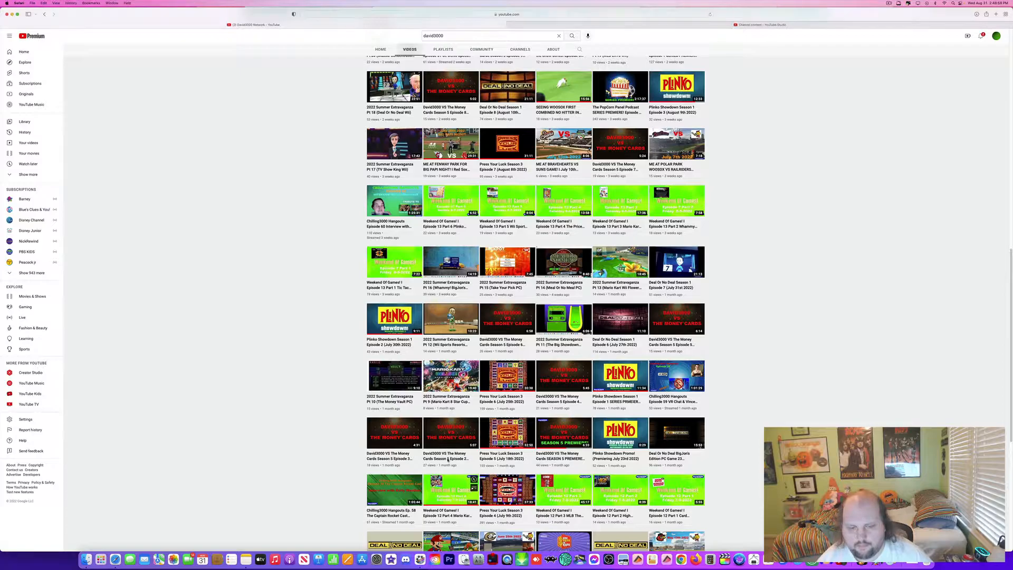
- Open the 'David3000 VS The Money Cards Season 5 Episode 2' video from the channel's Videos tab
{"action": "left_click", "coordinate": [450, 432]}
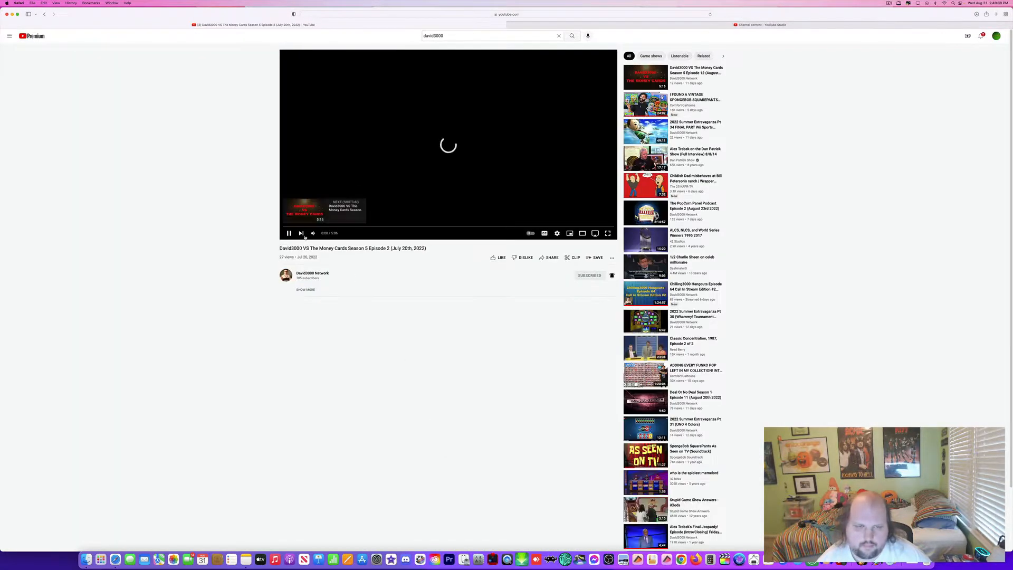